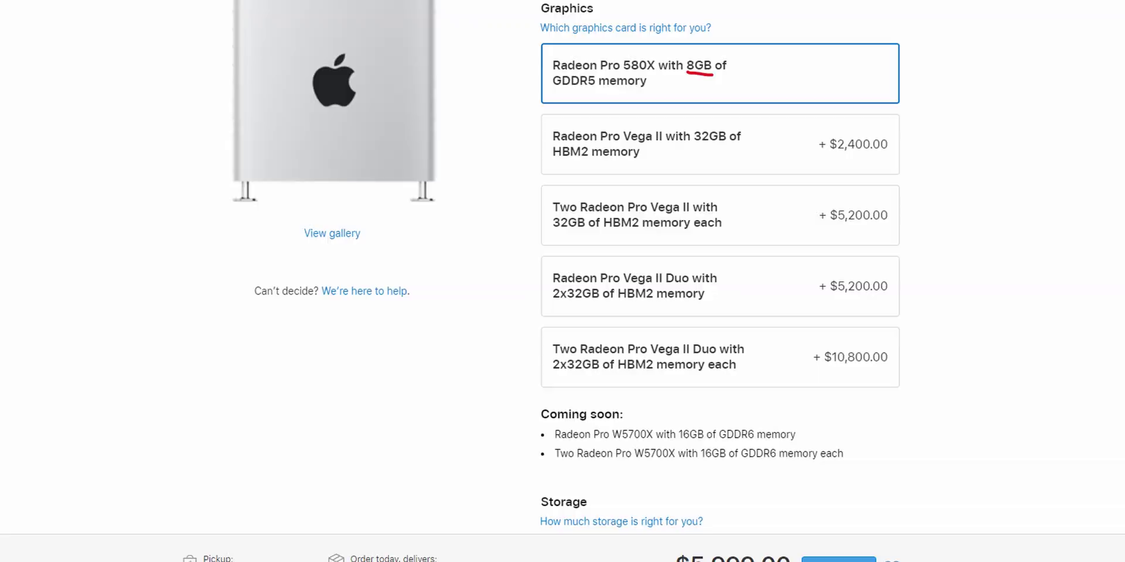
scroll(down, 3)
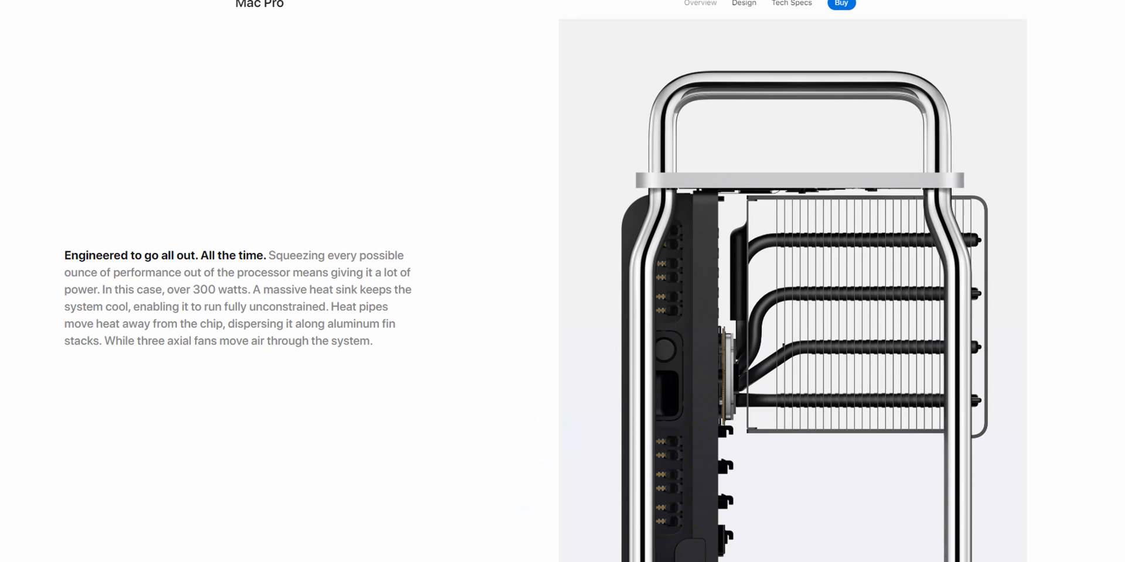
scroll(down, 3)
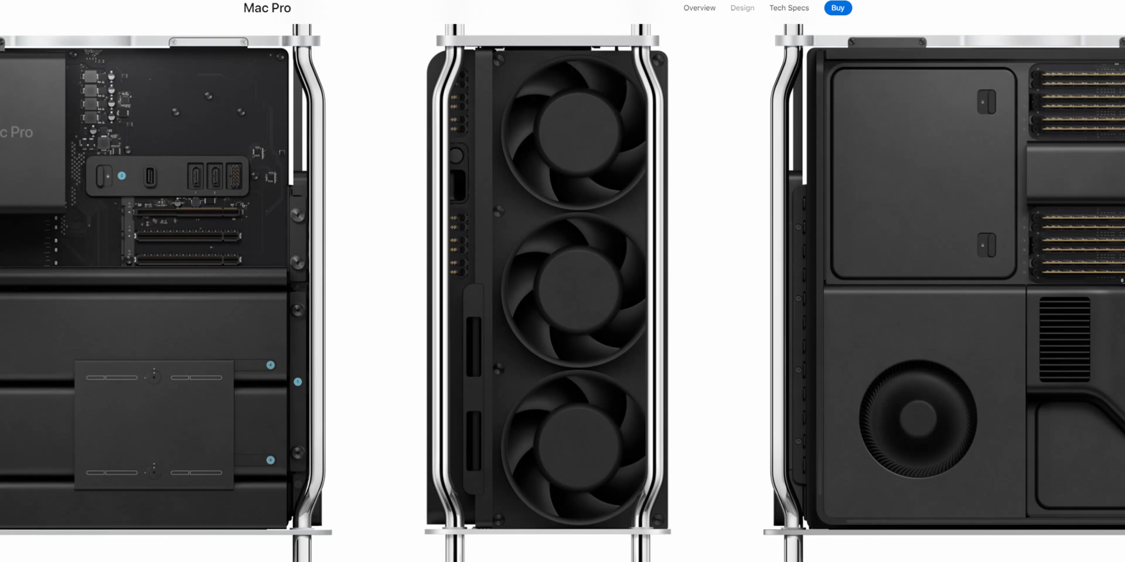